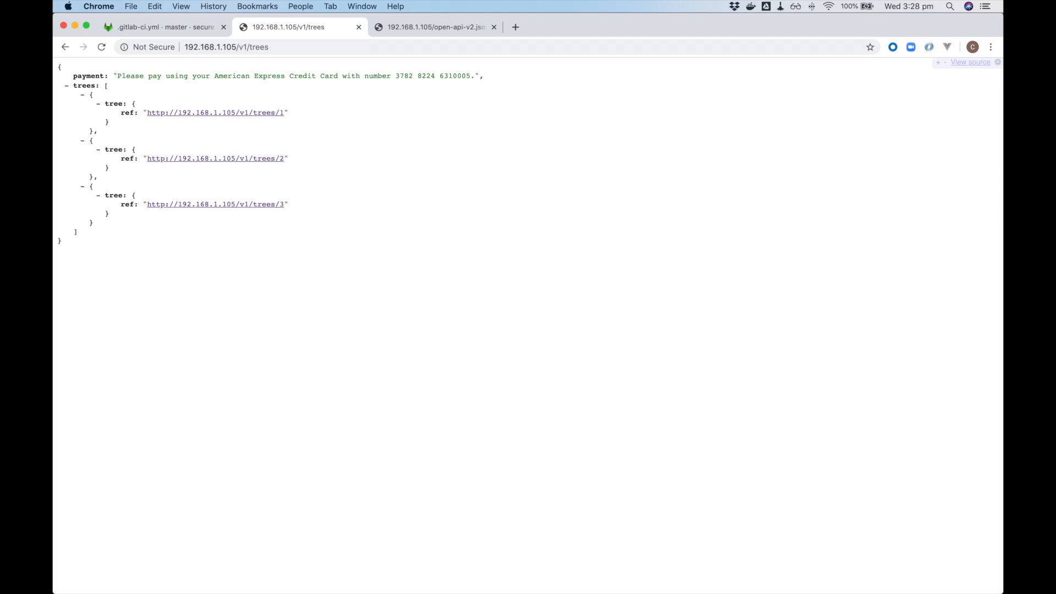
Show the open-api-v2.json Trees API spec and scroll through its paths and definitions
left_click(215, 113)
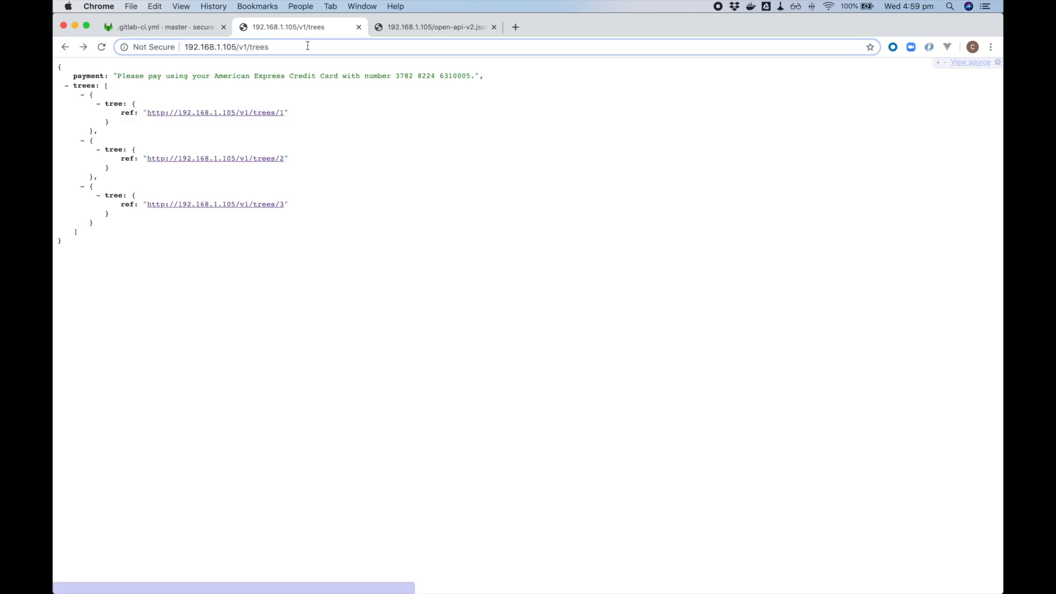
left_click(436, 27)
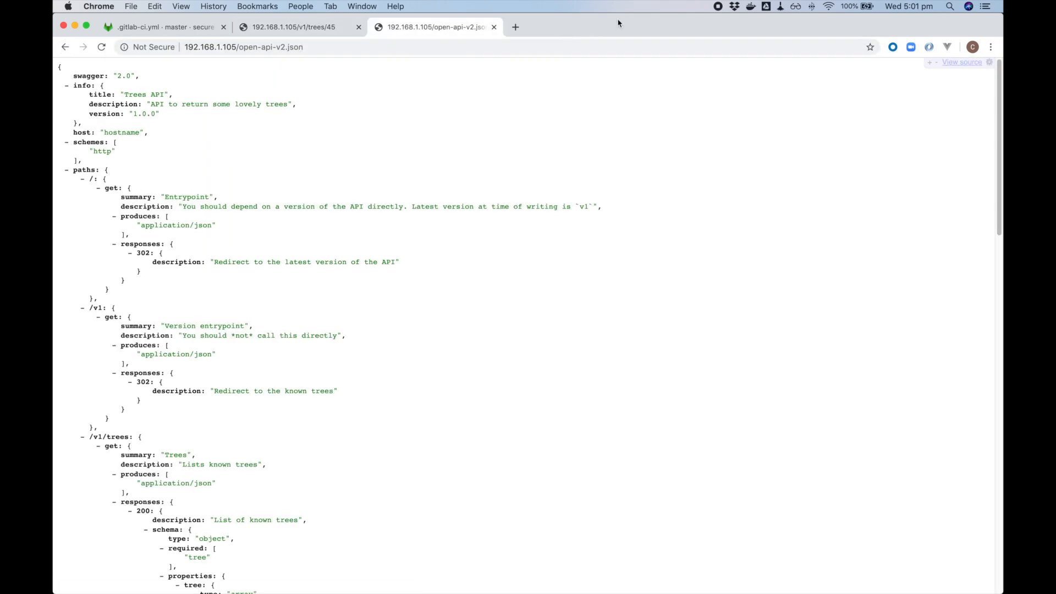
scroll("down", 3)
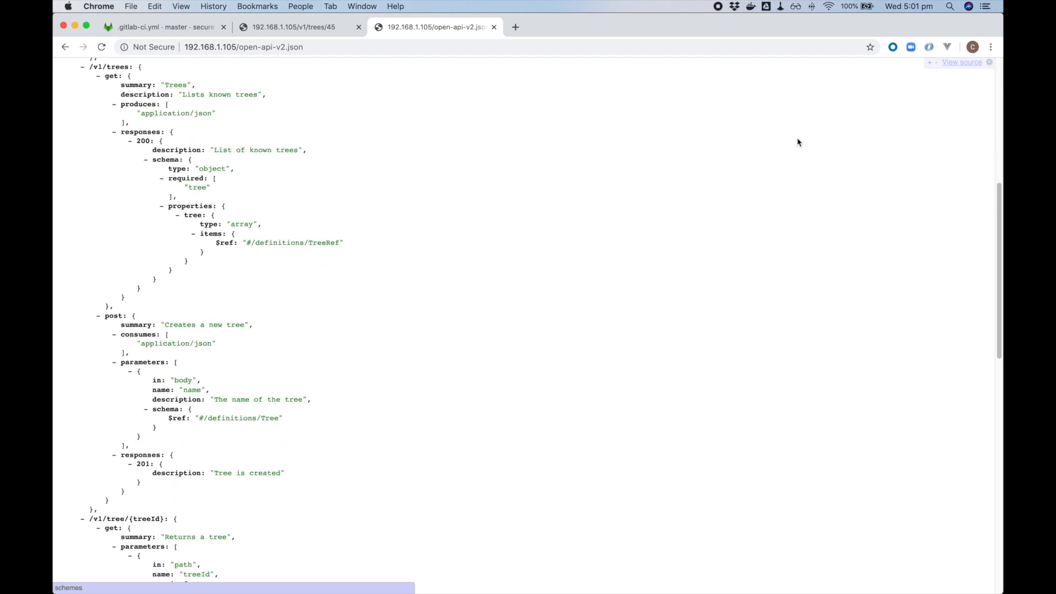
scroll("down", 3)
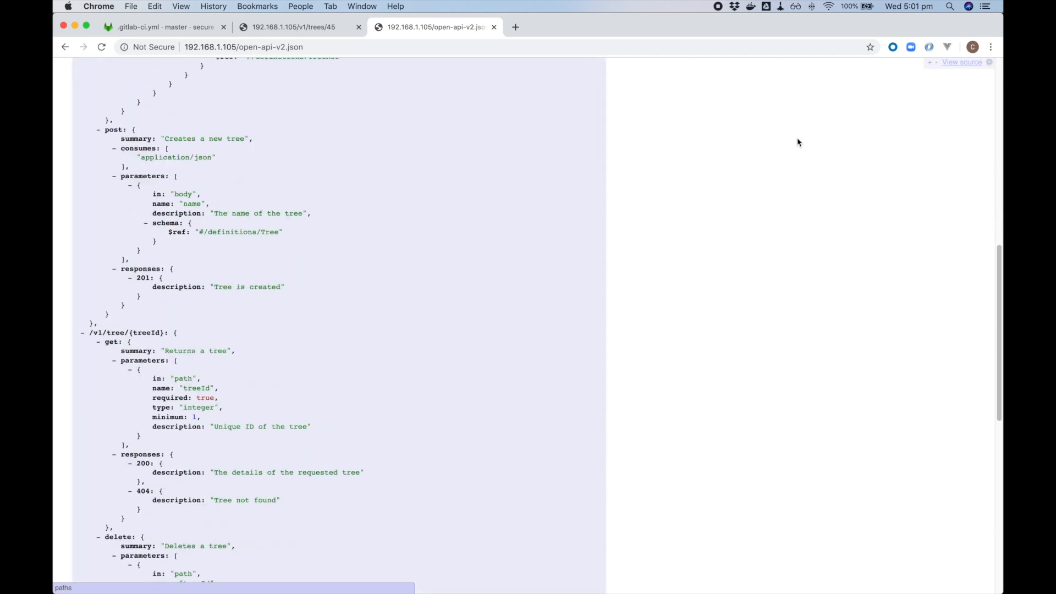
scroll("down", 3)
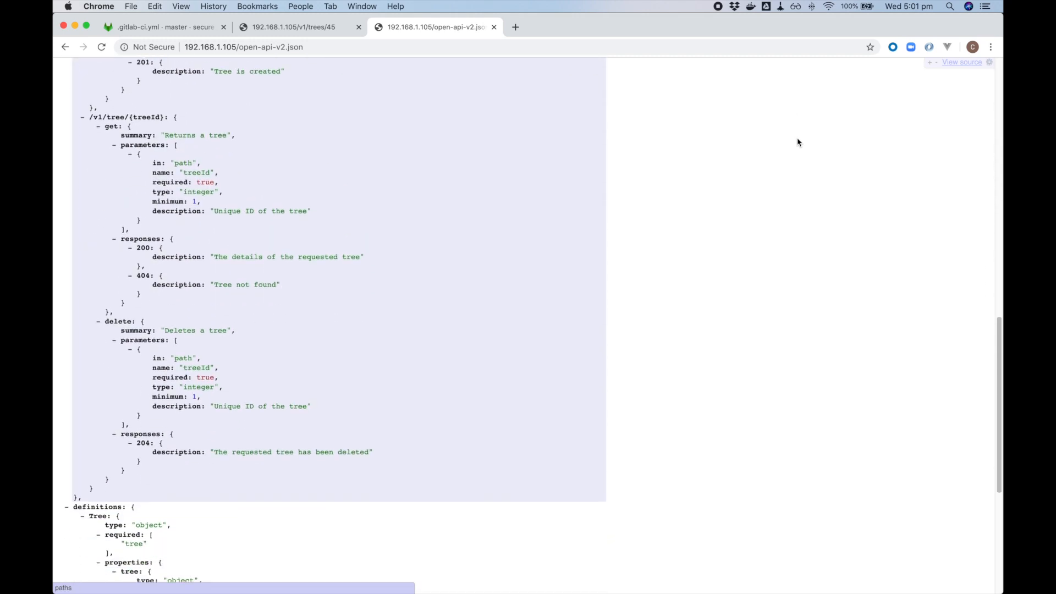
scroll("down", 3)
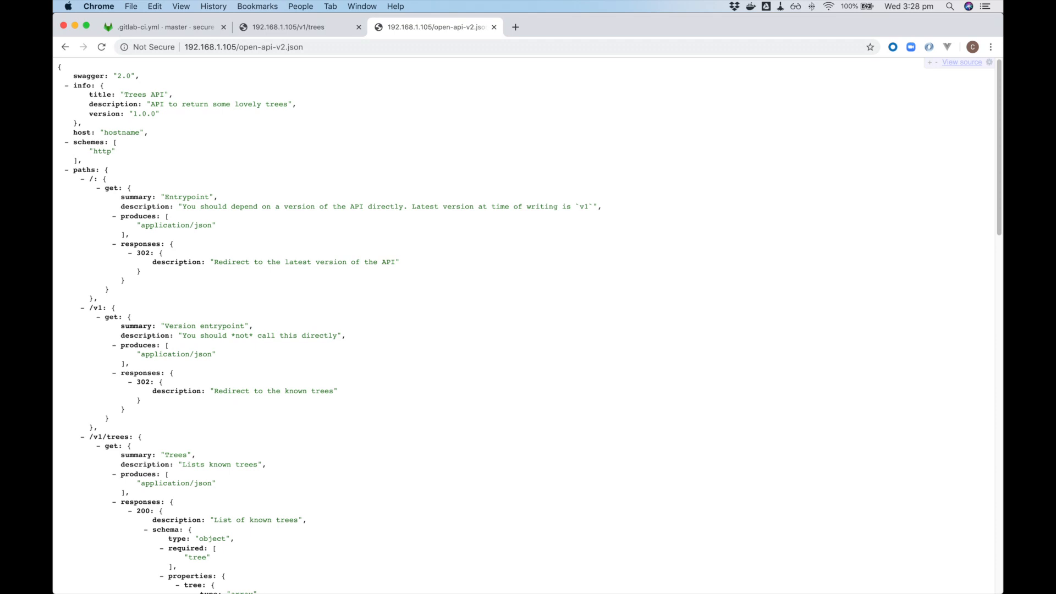
left_click(160, 28)
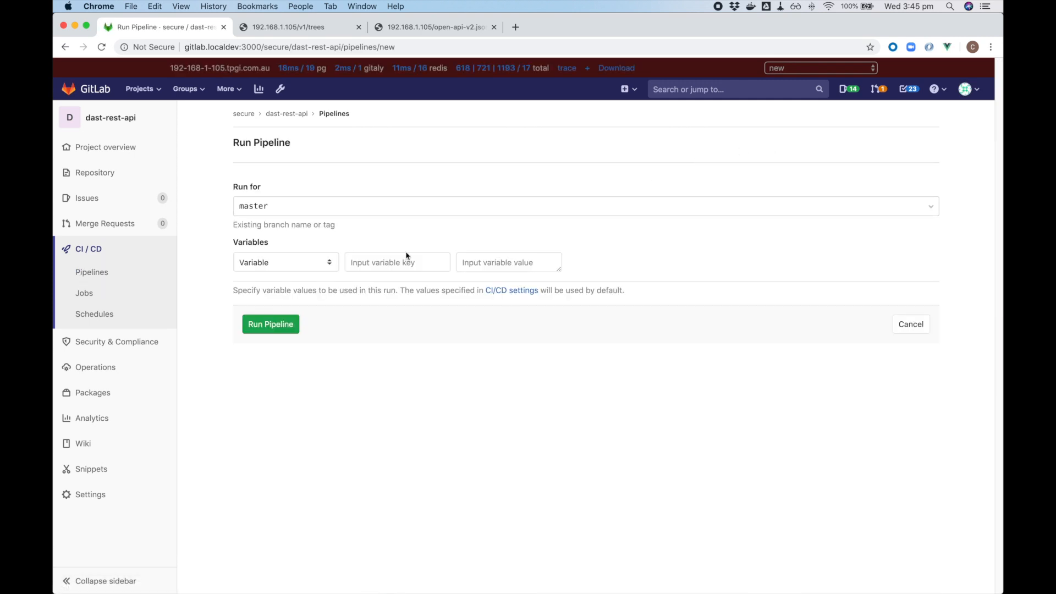
Run pipeline #83 on master and view the dast job log
left_click(270, 324)
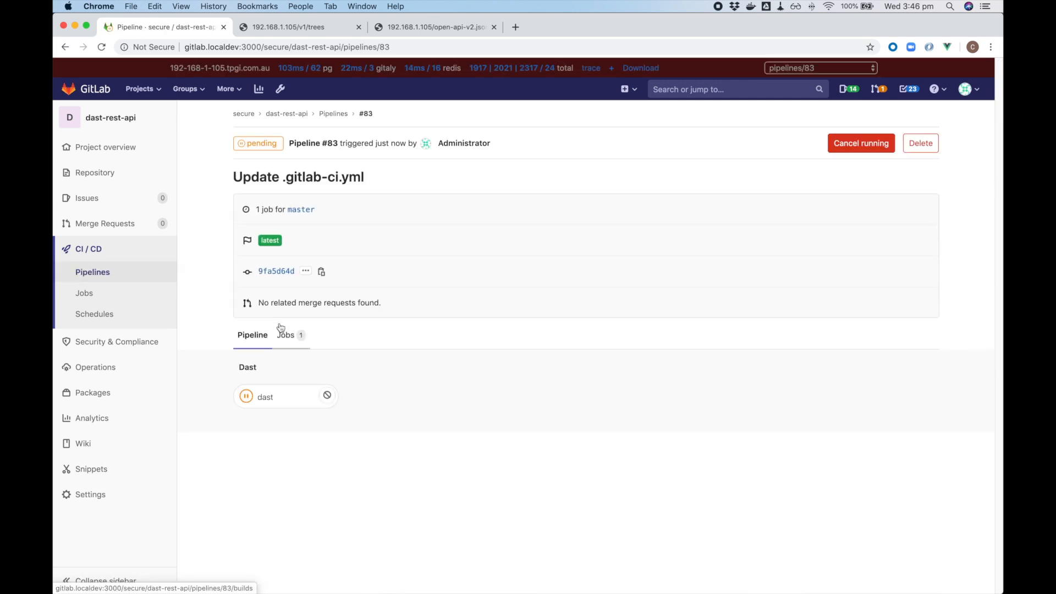
left_click(265, 397)
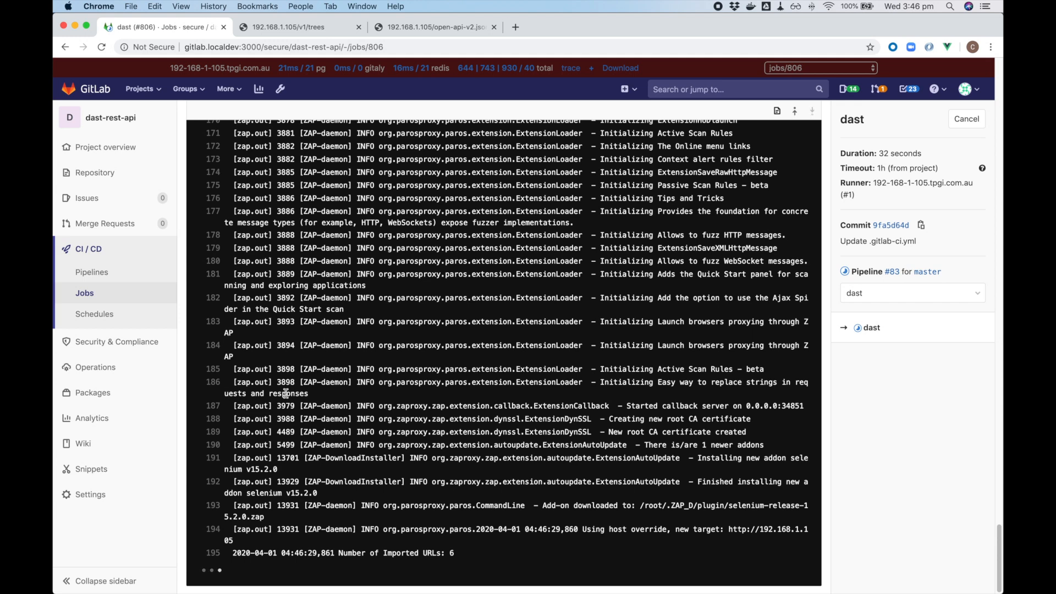
Scroll to the finished dast log's WARN-NEW entries, including the PII Scanner warning
scroll("down", 3)
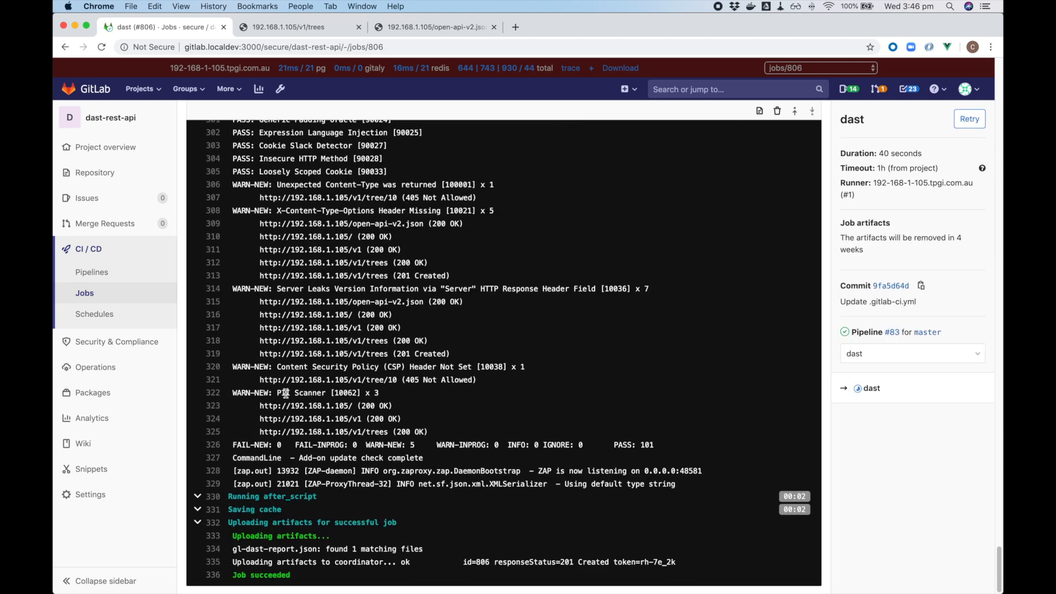
mouse_move(226, 378)
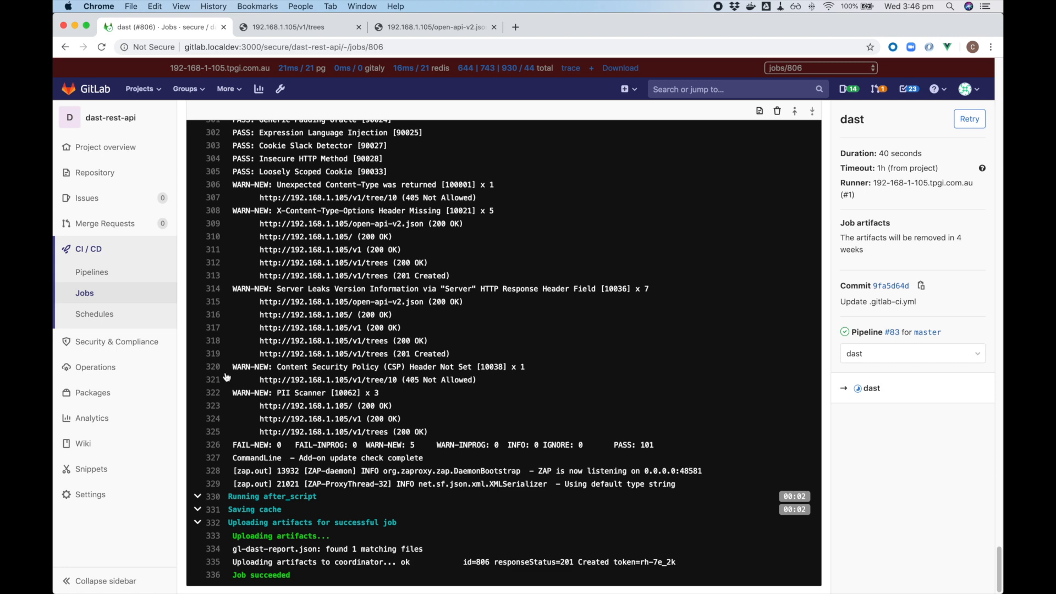
Go to Security & Compliance > Security Dashboard for dast-rest-api
left_click(116, 341)
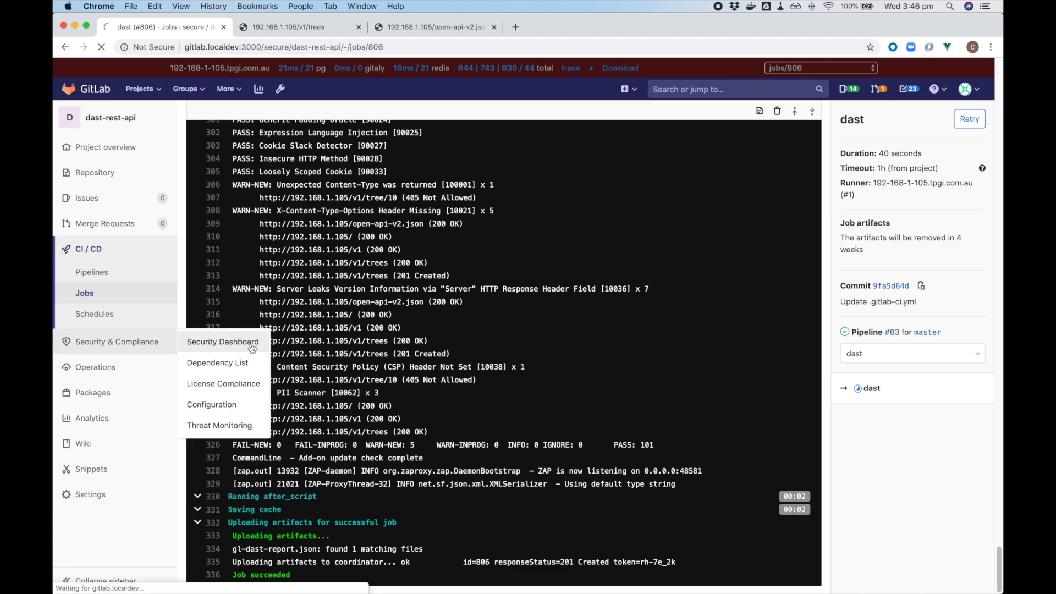
left_click(222, 342)
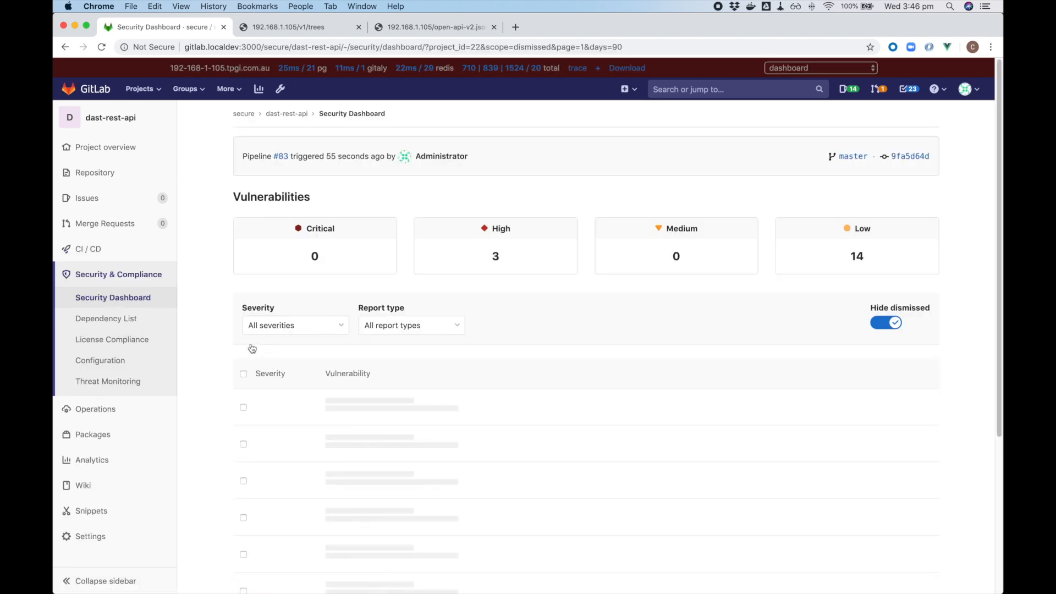